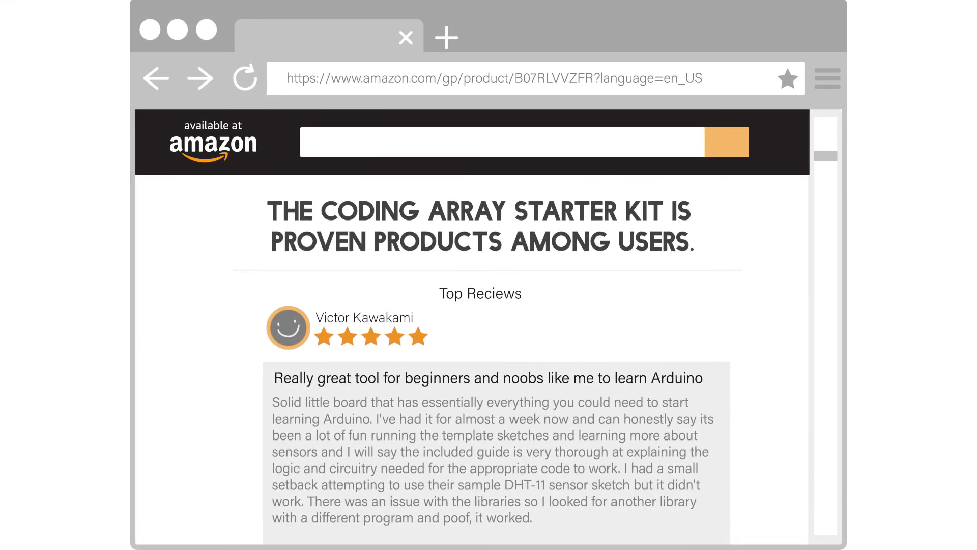
pyautogui.scroll(-3)
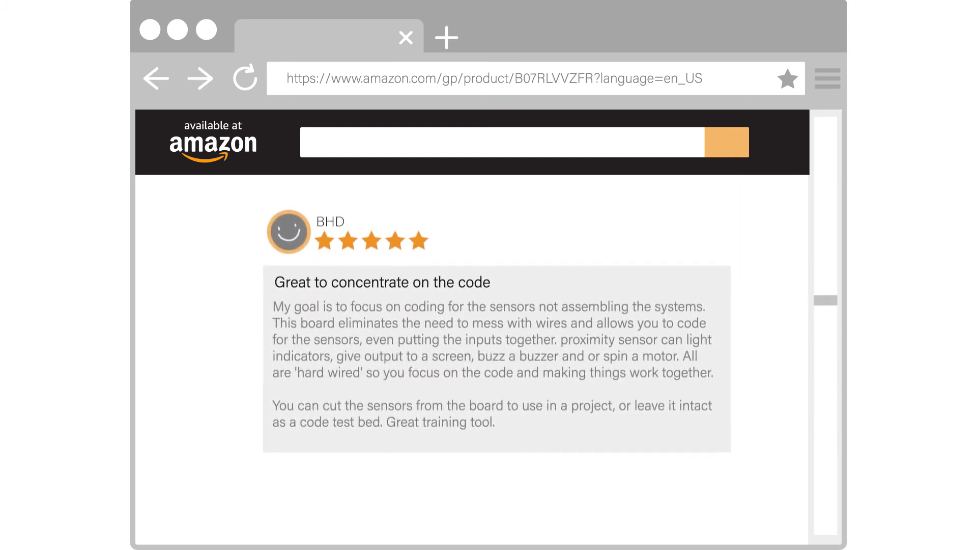